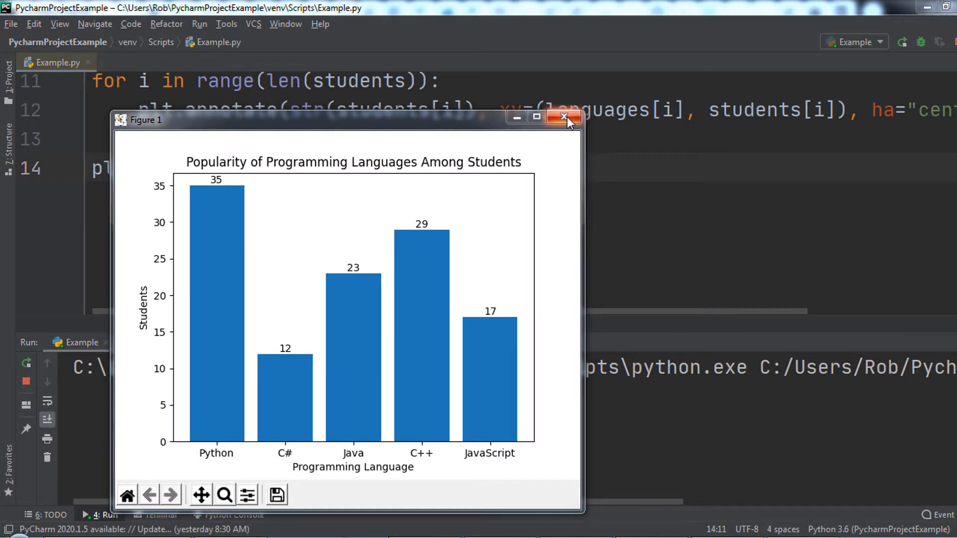
# Step: Close the bar chart and code an equal-aspect student-language pie chart with '%1.2f%%' labels
pyautogui.click(565, 116)
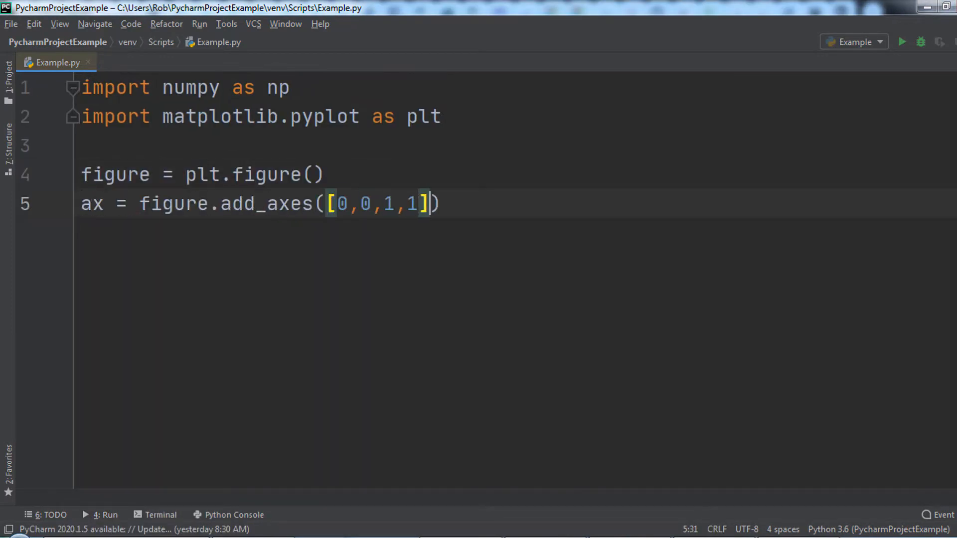
pyautogui.write('ax.axis("equal")')
pyautogui.write('ax.pie(students, labels=languages, autopct')
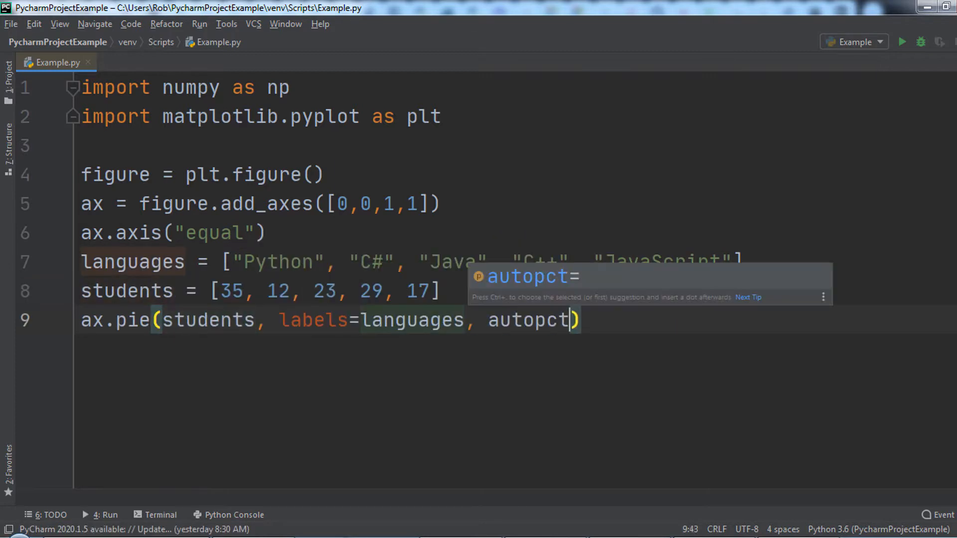
pyautogui.write('="%1.2f%%")')
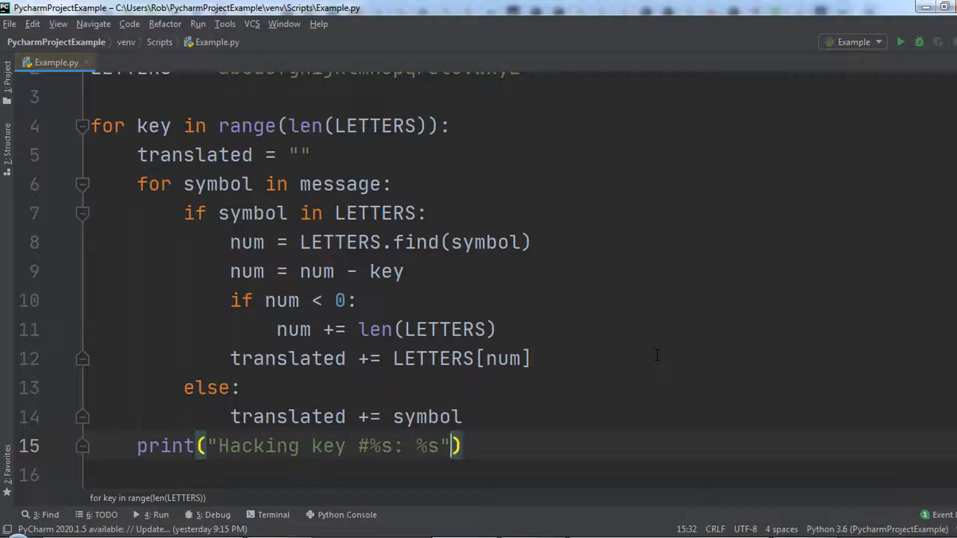
# Step: Finish the print with % (key, translated) and run the cipher-hacking script
pyautogui.write('% (key, translated')
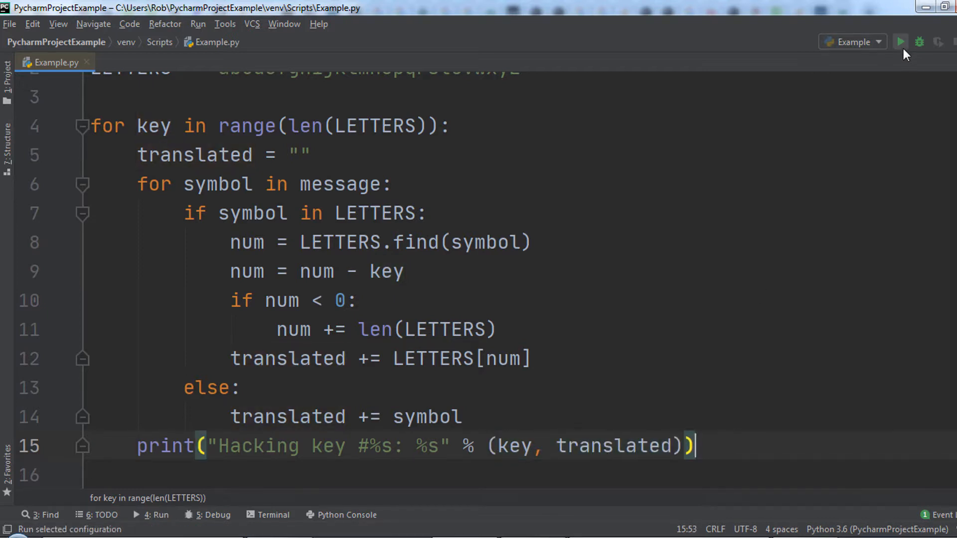
pyautogui.click(900, 42)
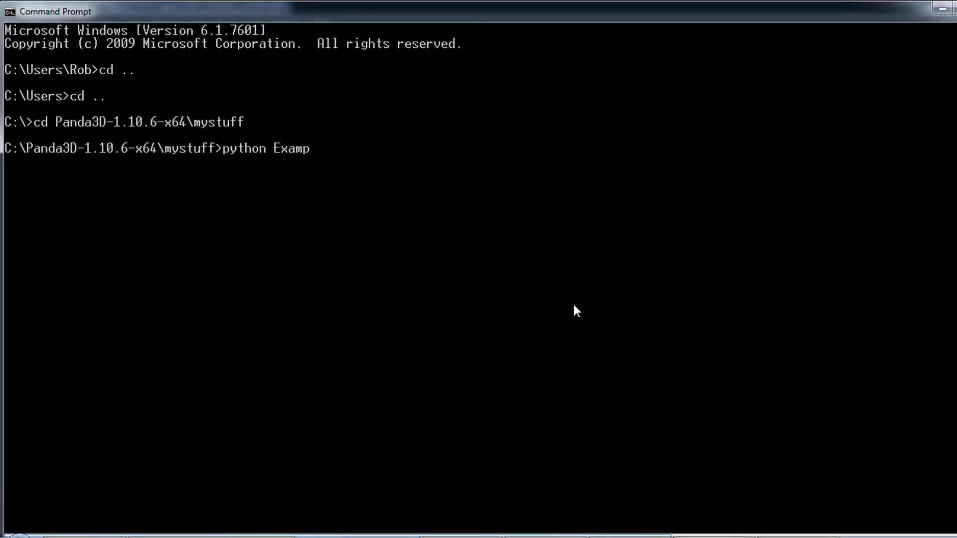
# Step: Run the Example Python script from the Panda3D-1.10.6-x64\mystuff folder
pyautogui.press('enter')
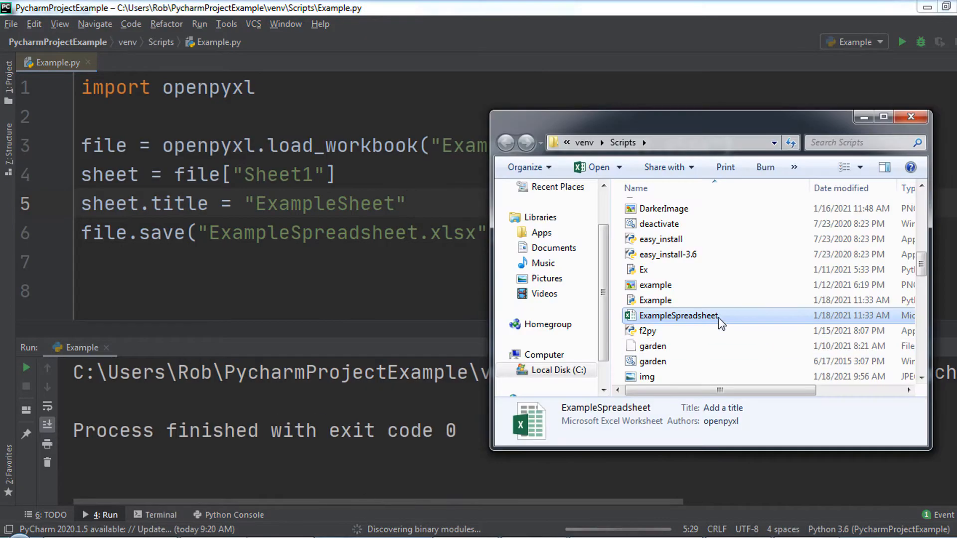
# Step: Open the ExampleSpreadsheet workbook, then save the Hi! painting in MyPaint
pyautogui.doubleClick(679, 316)
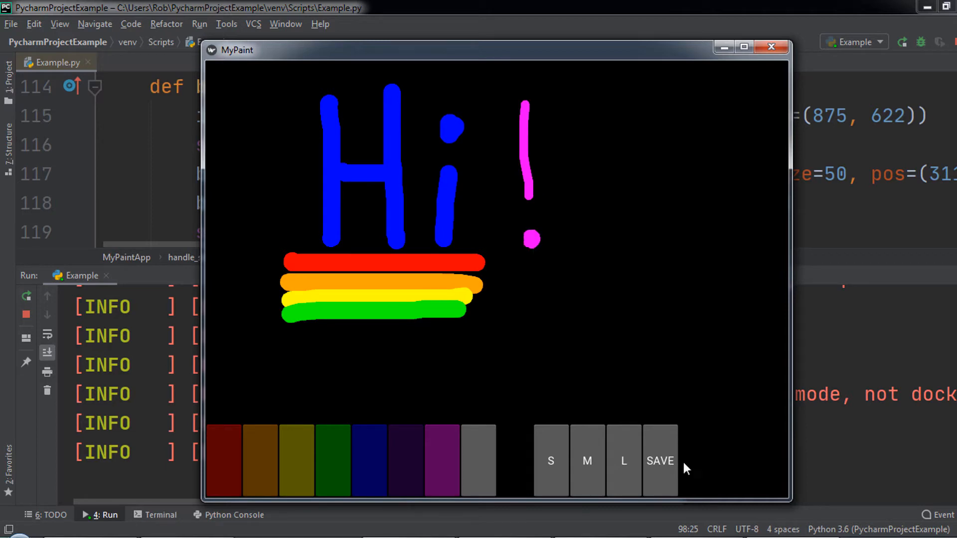
pyautogui.click(660, 460)
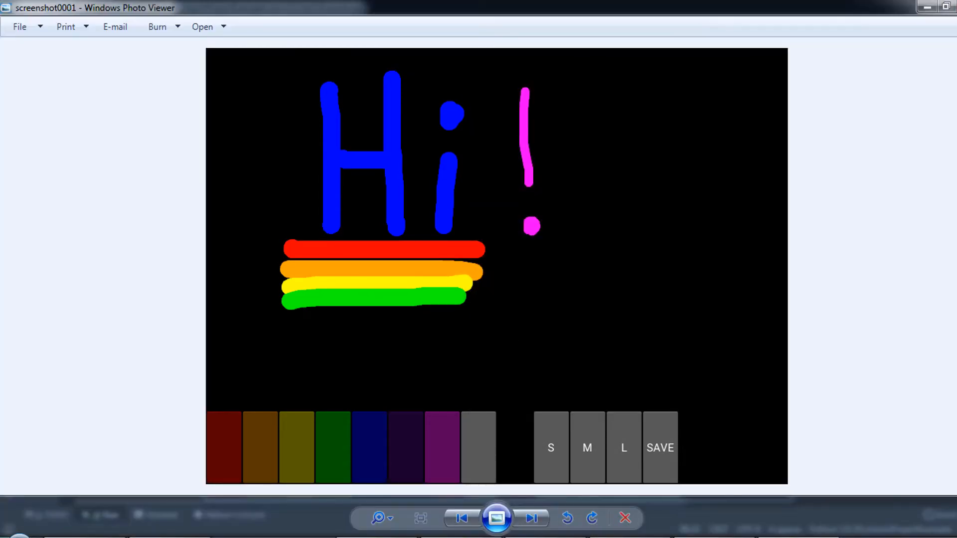
# Step: View screenshot0001 of the Hi! painting in Windows Photo Viewer
pyautogui.click(497, 518)
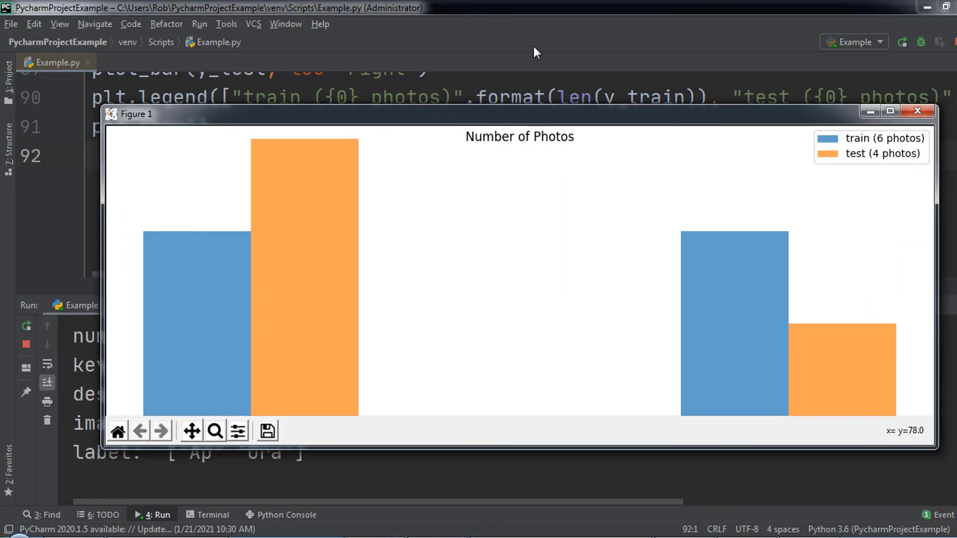
# Step: Close the Number of Photos chart and add plt.xlabel("Number of Clusters"), starting plt.show()
pyautogui.click(918, 112)
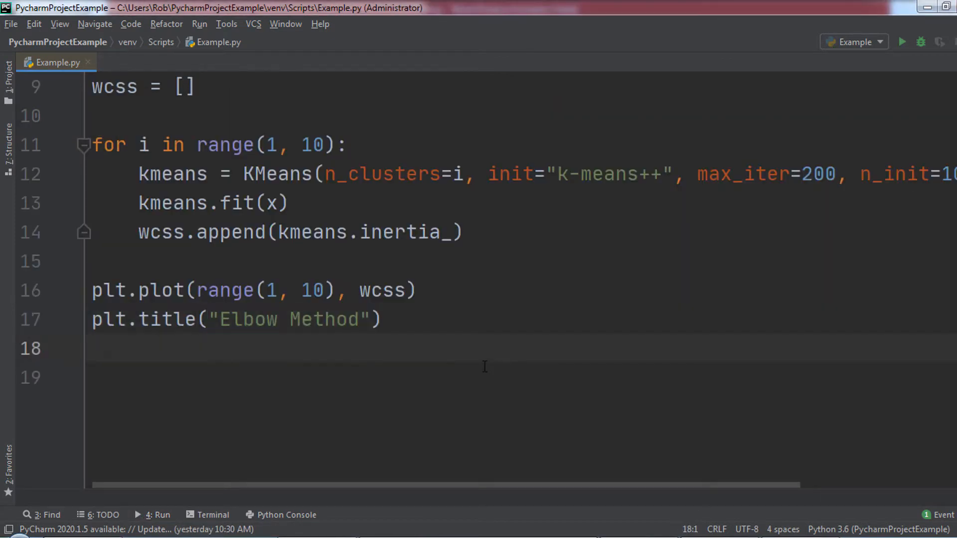
pyautogui.write('plt.xlabel("Number of Clusters")')
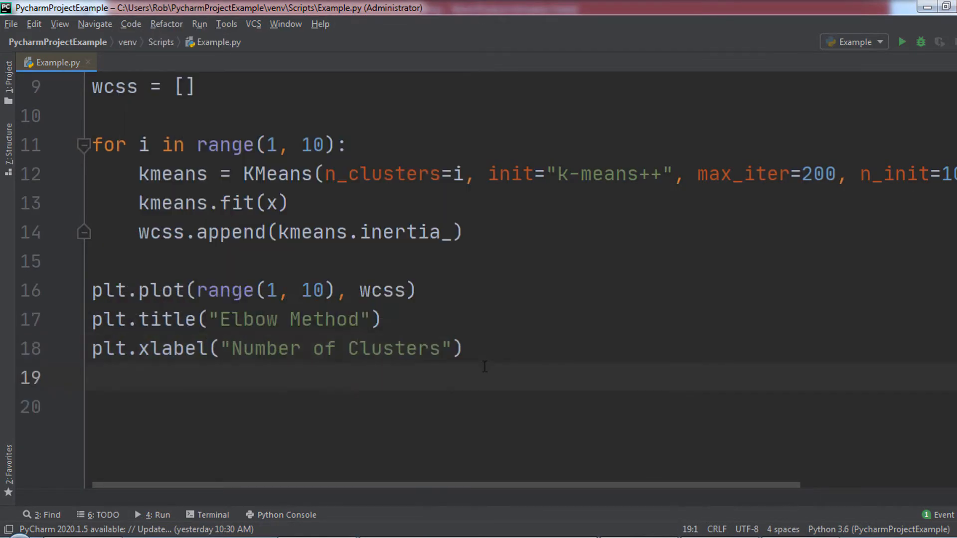
pyautogui.write('plt.sh')
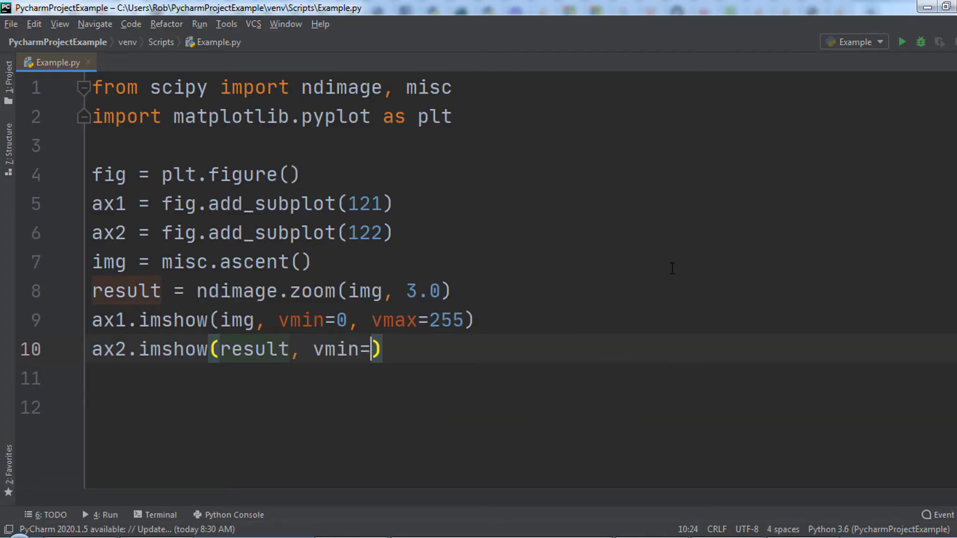
# Step: Finish ax2.imshow(result, vmin=0, vmax=255), run it, and zoom into the enlarged ascent image
pyautogui.write('0, vmax=255)')
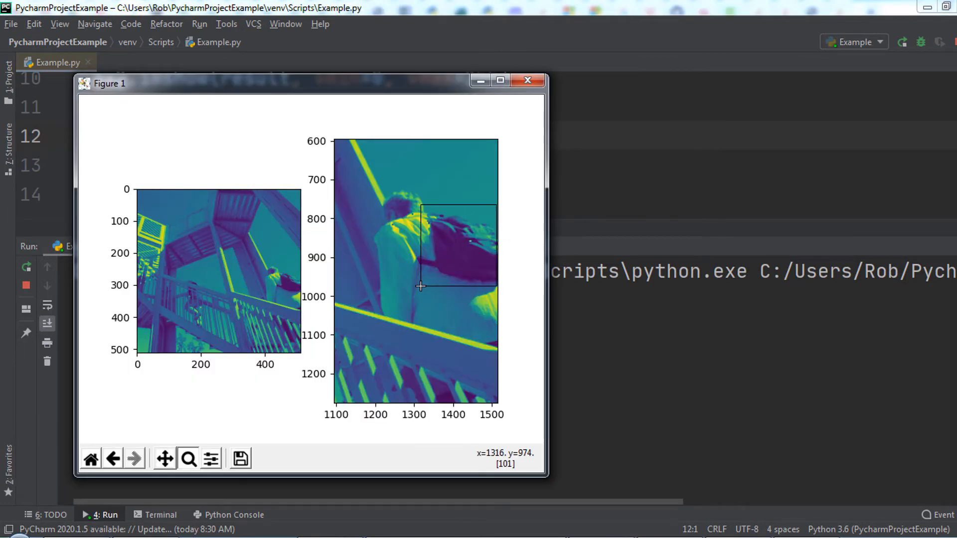
pyautogui.click(233, 139)
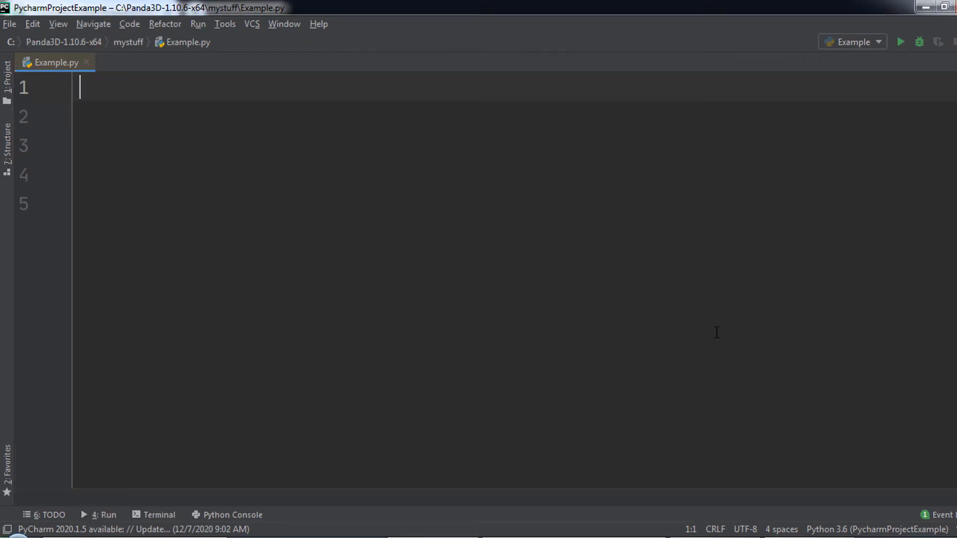
# Step: Write import tkinter, window = tkinter.Tk(), window.mainloop(), run it, and centre the window
pyautogui.write('import tkinter')
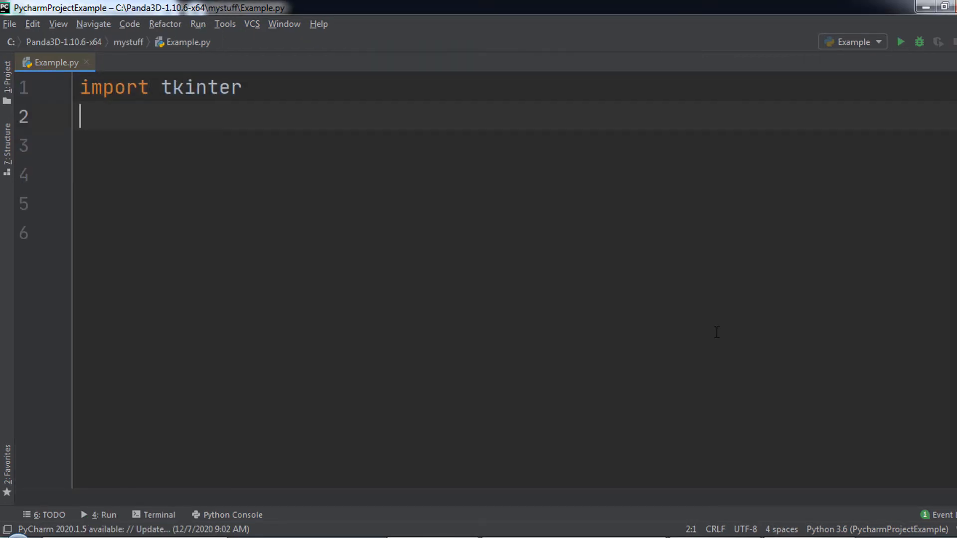
pyautogui.write('window = tkinter.')
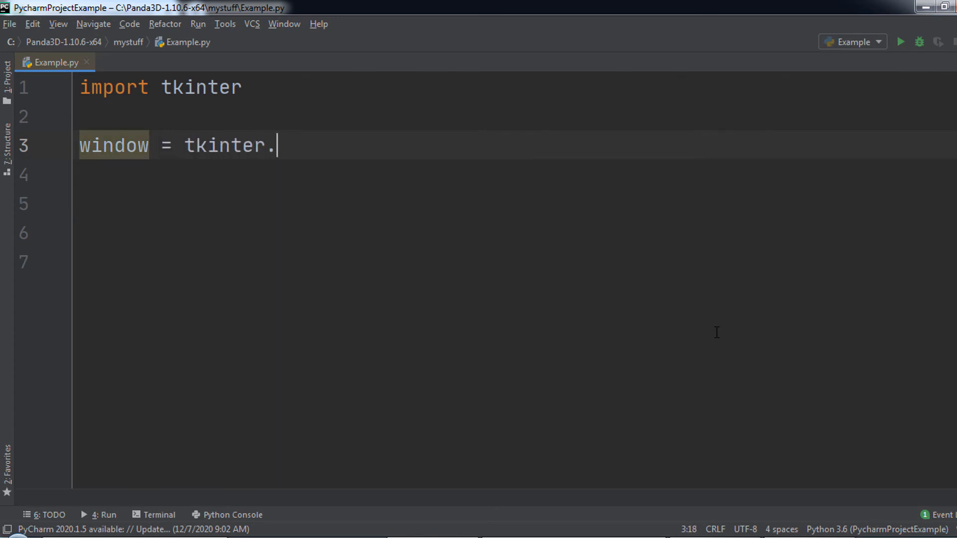
pyautogui.write('Tk()')
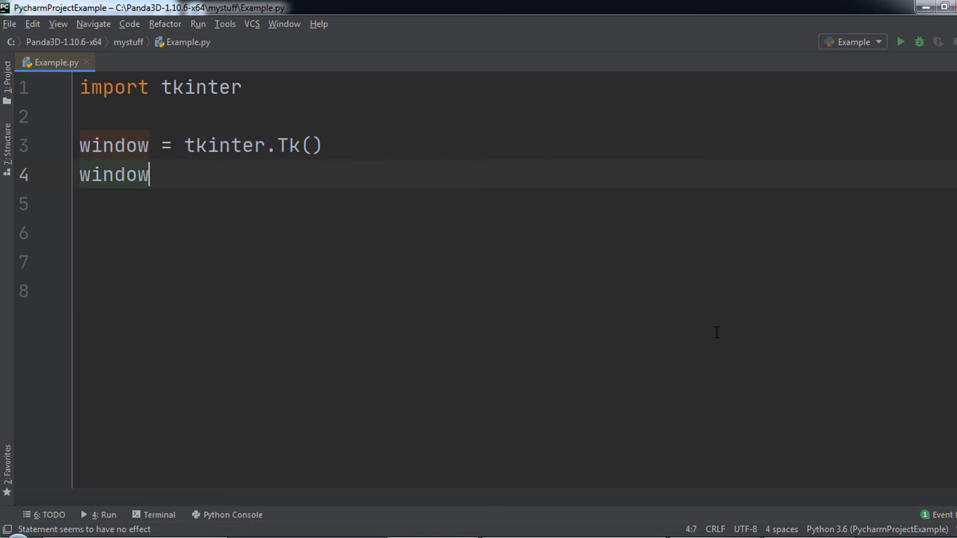
pyautogui.write('.mainloop()')
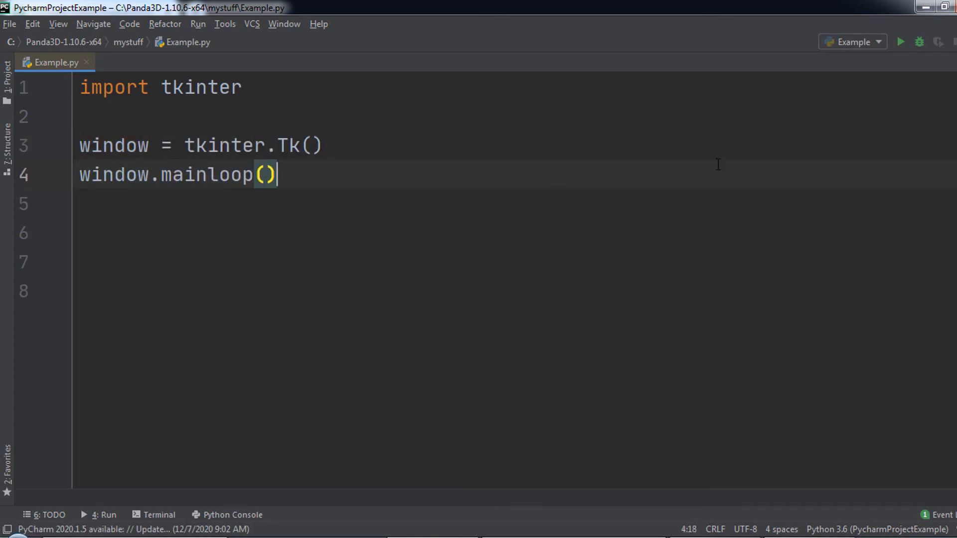
pyautogui.click(899, 41)
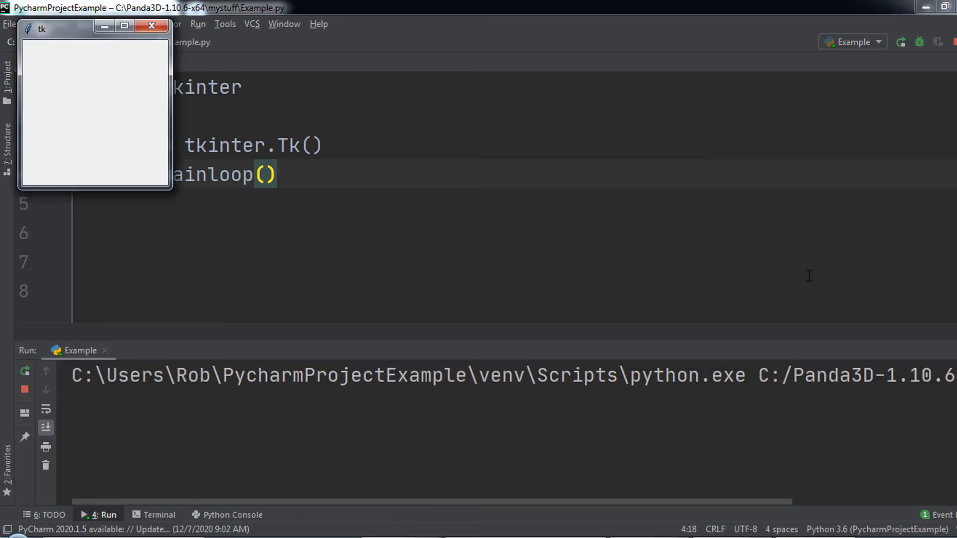
pyautogui.moveTo(95, 28); pyautogui.dragTo(489, 136)
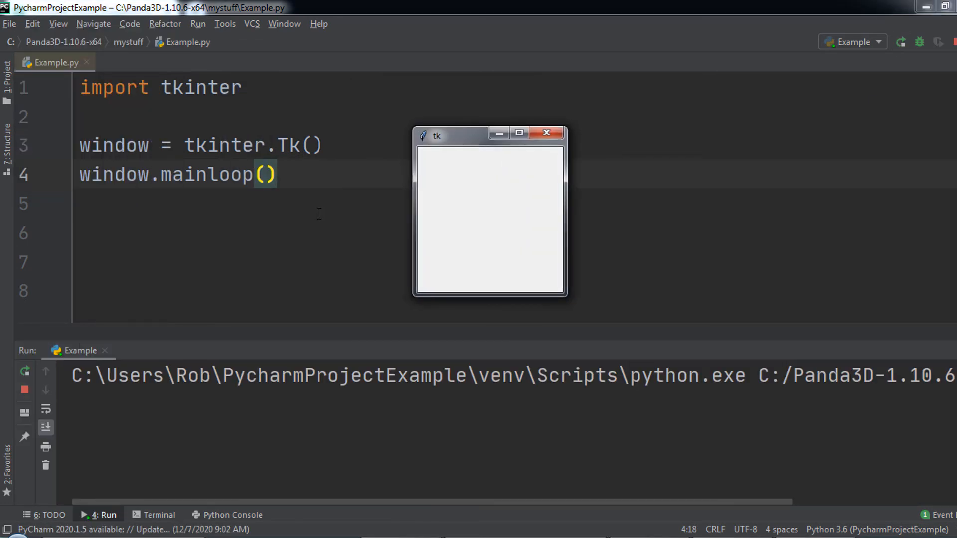